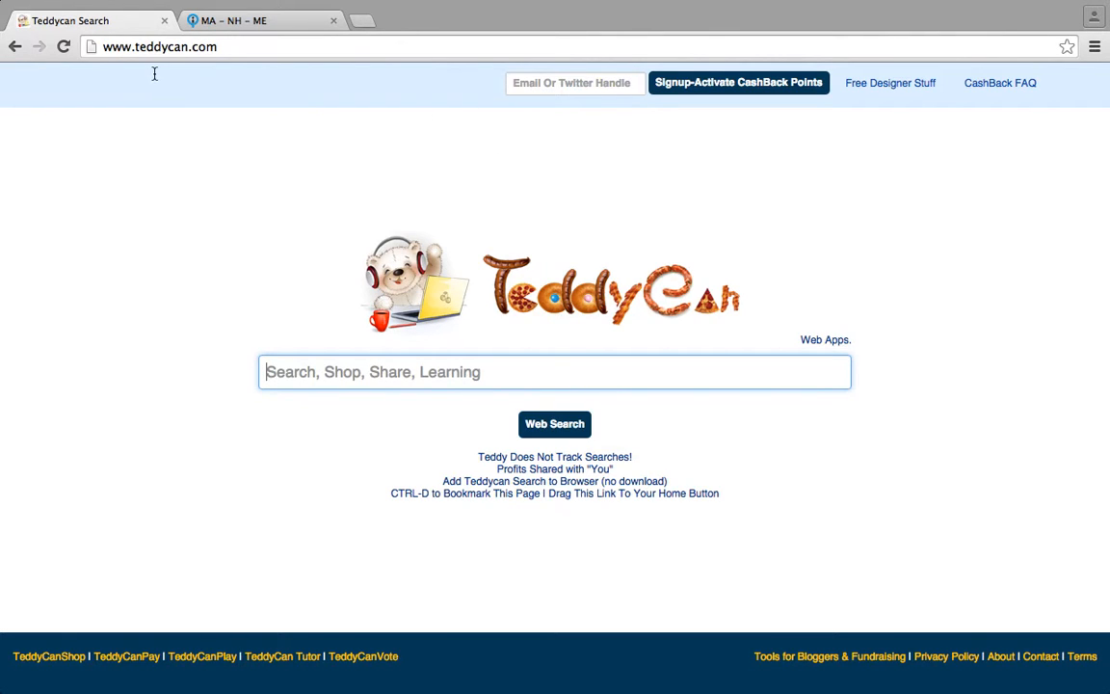
mouse_move(366, 83)
text(gym)
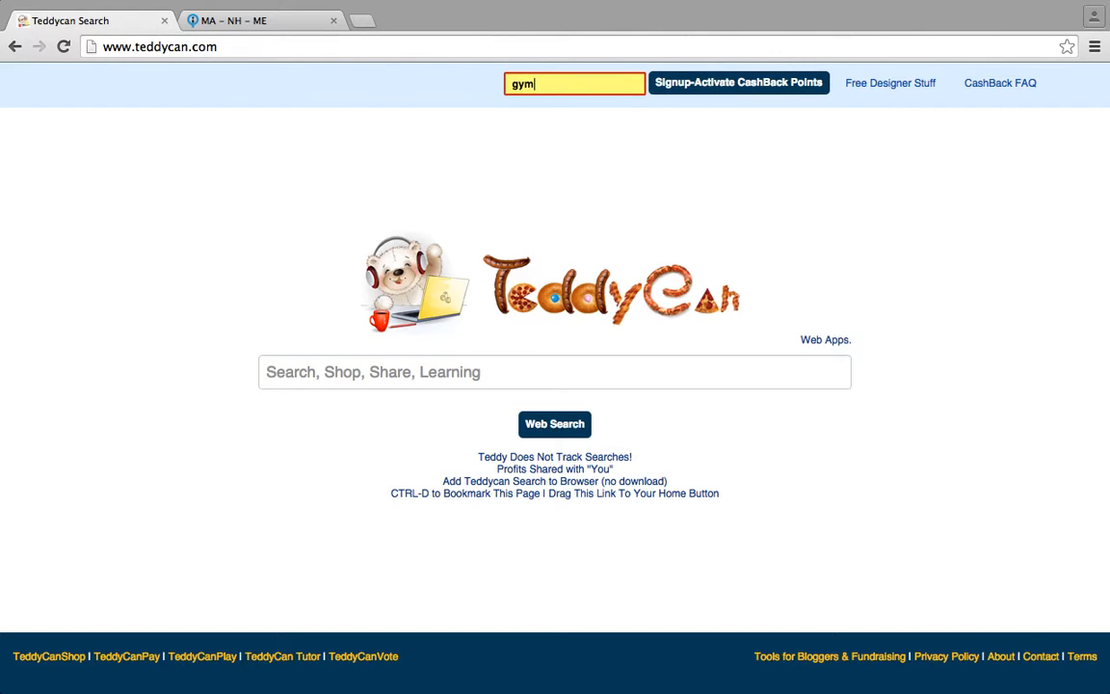
Sign up with the saved 'star' email address to activate cashback points
text(star)
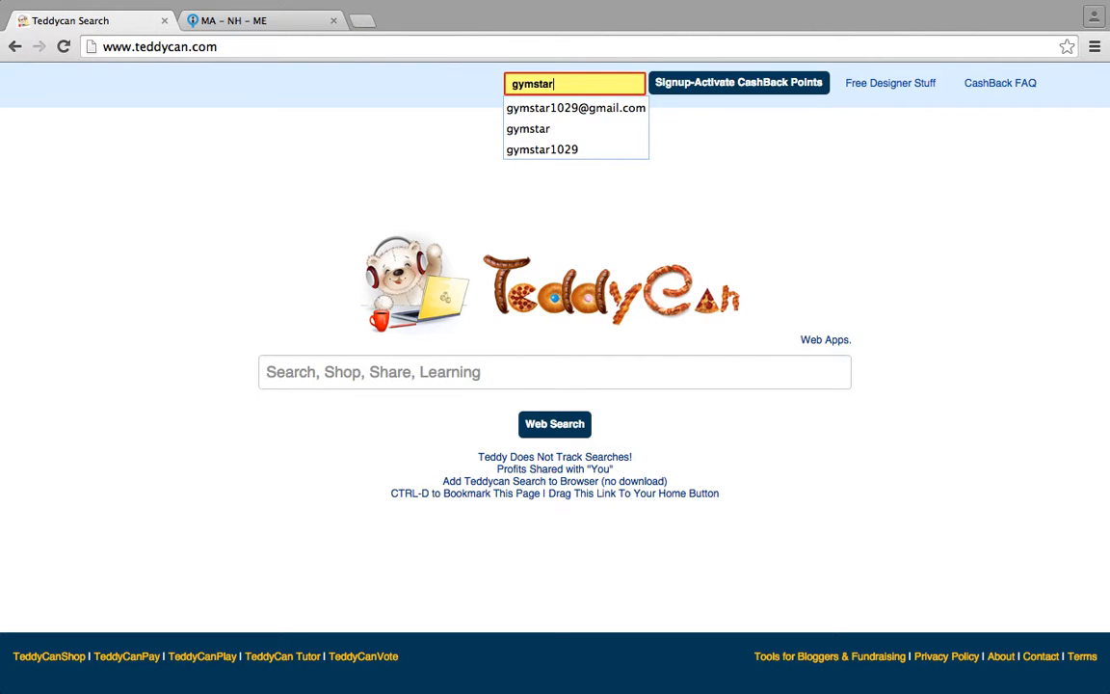
click(576, 107)
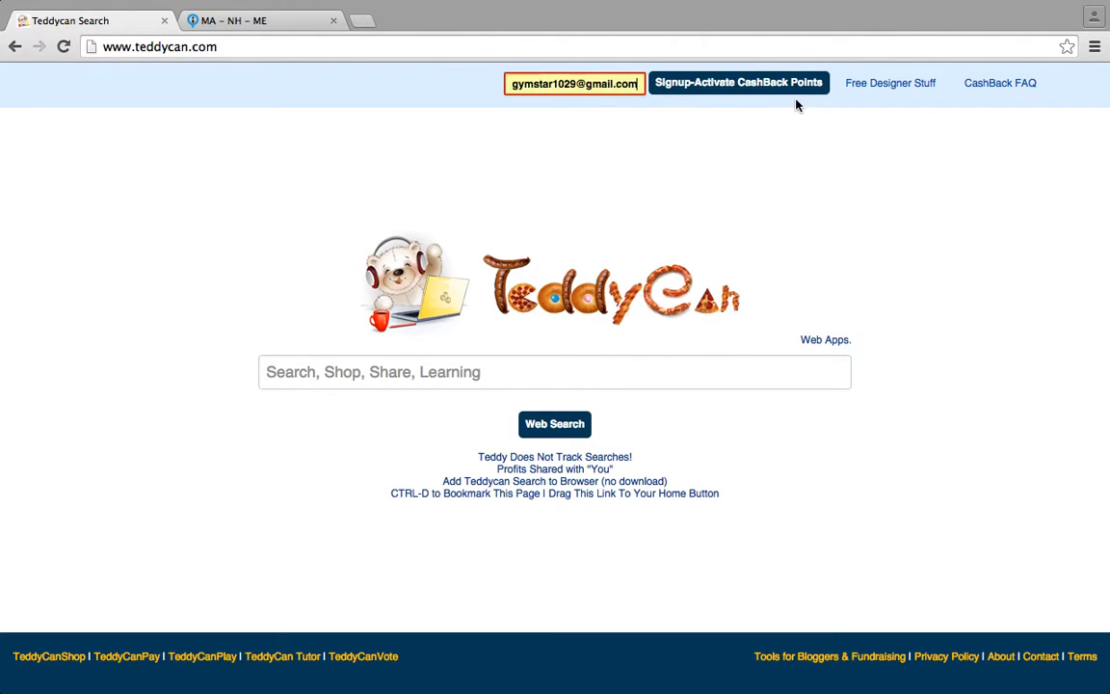
click(738, 82)
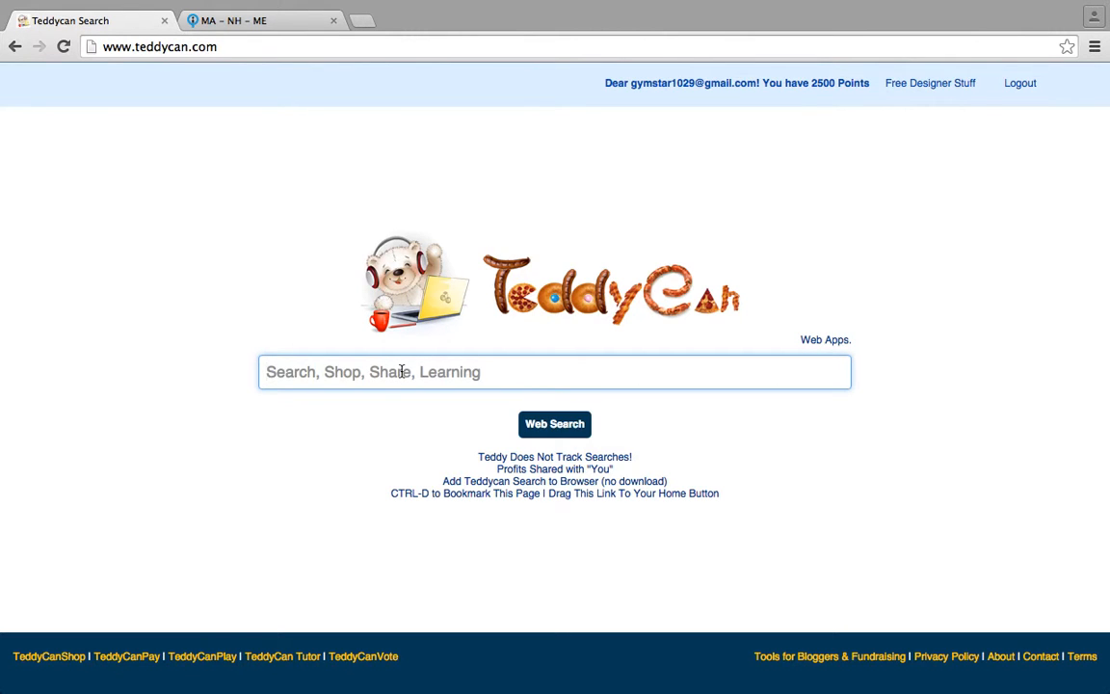
Search the web for 'vitamin d'
text(vitamin d)
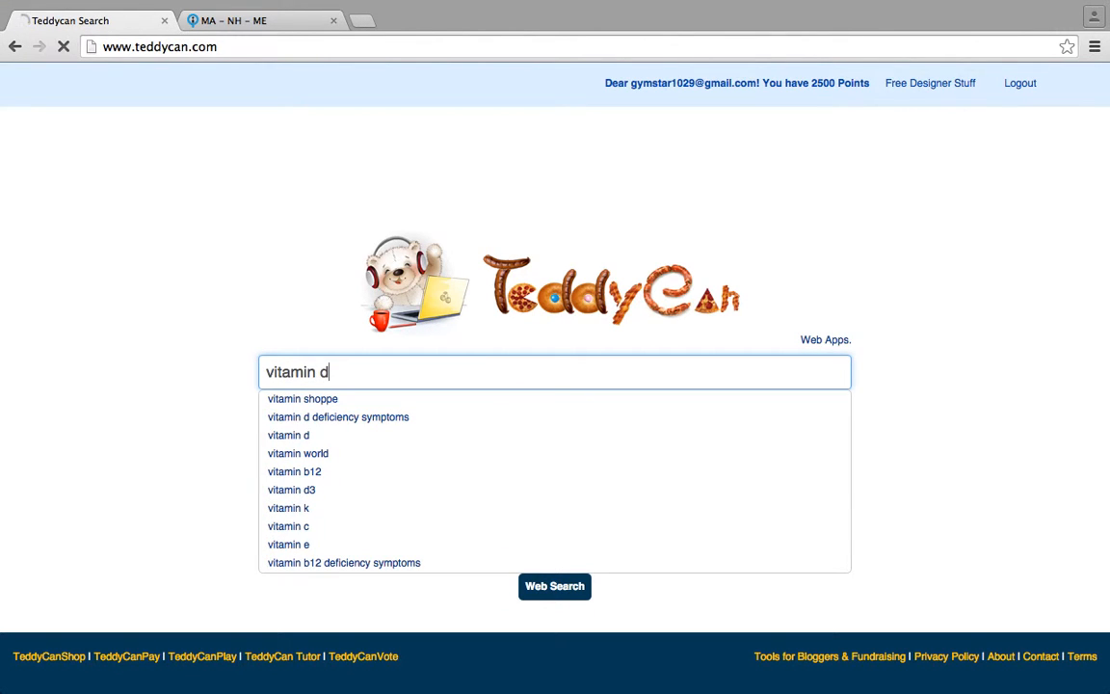
click(554, 586)
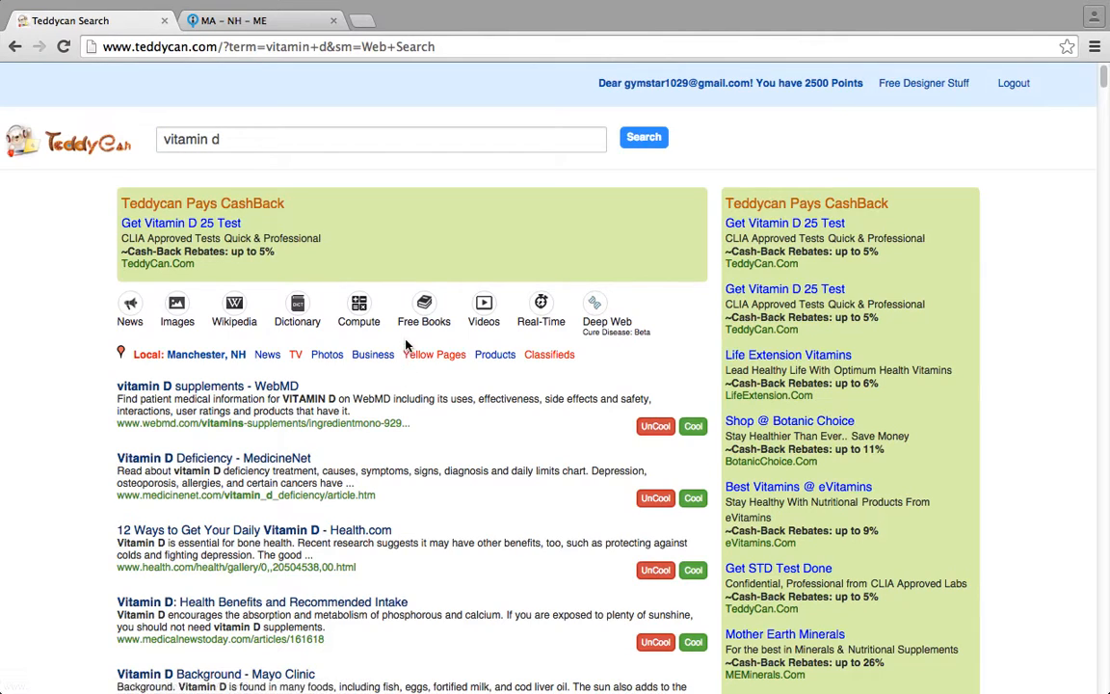
mouse_move(97, 250)
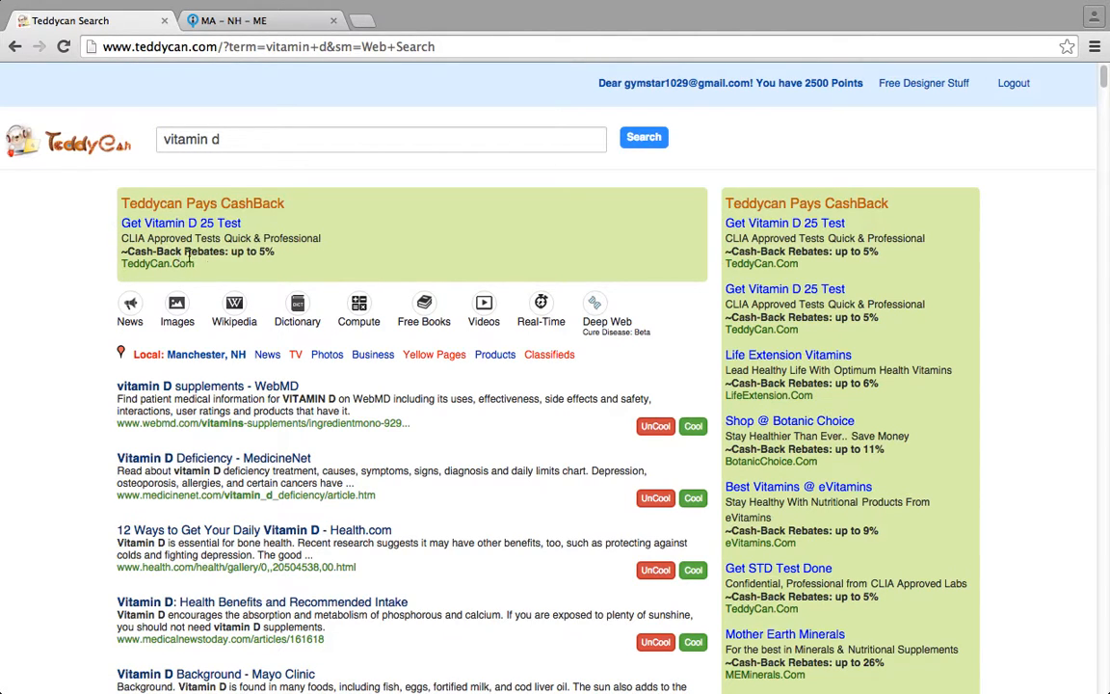
mouse_move(834, 129)
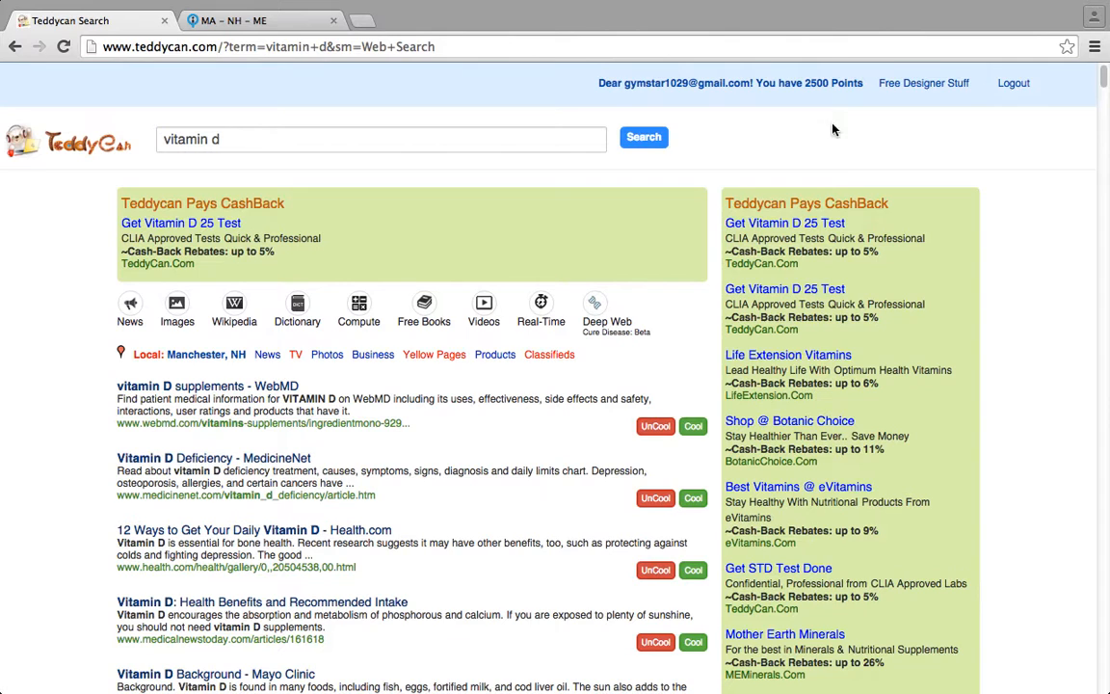
mouse_move(928, 634)
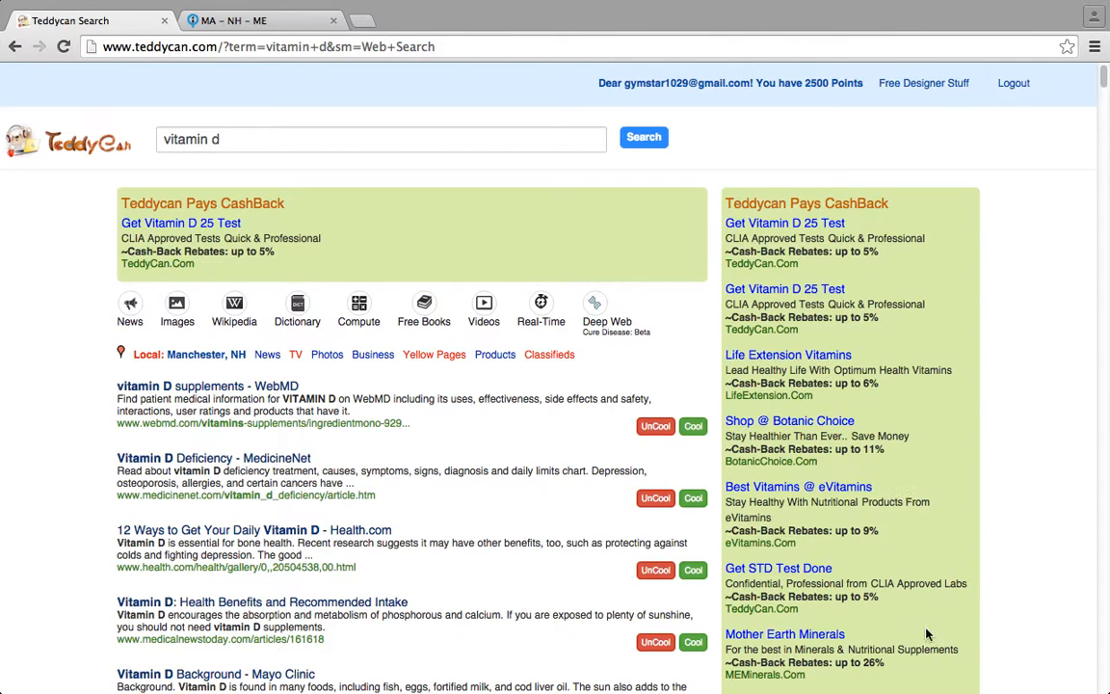
mouse_move(729, 486)
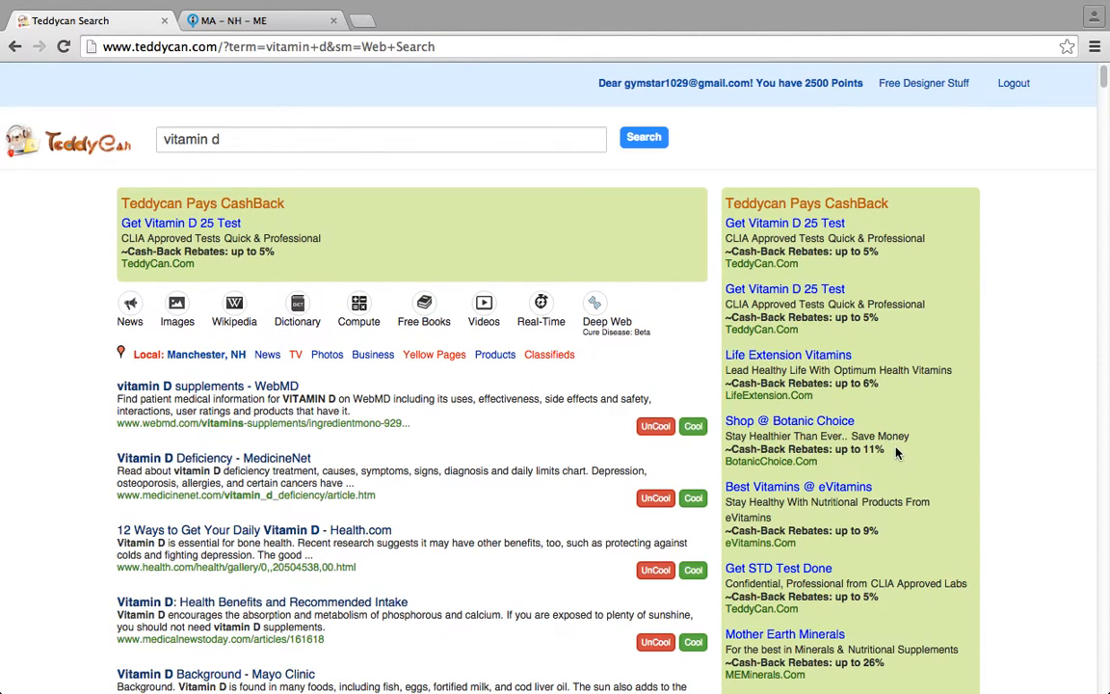
mouse_move(356, 128)
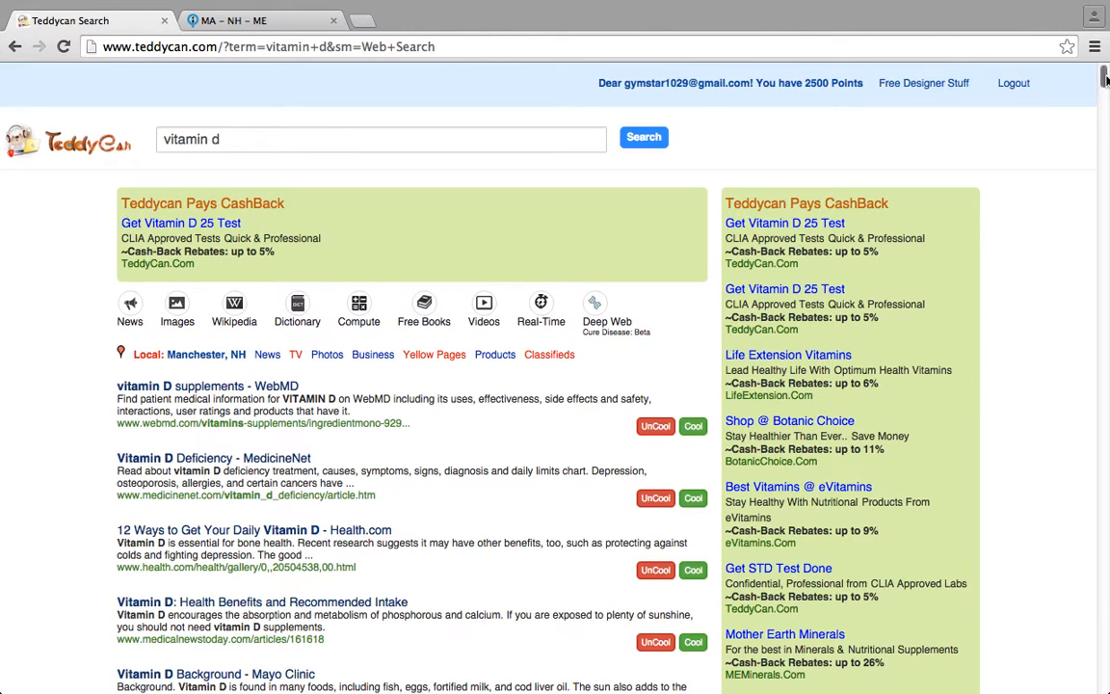
scroll(down, 3)
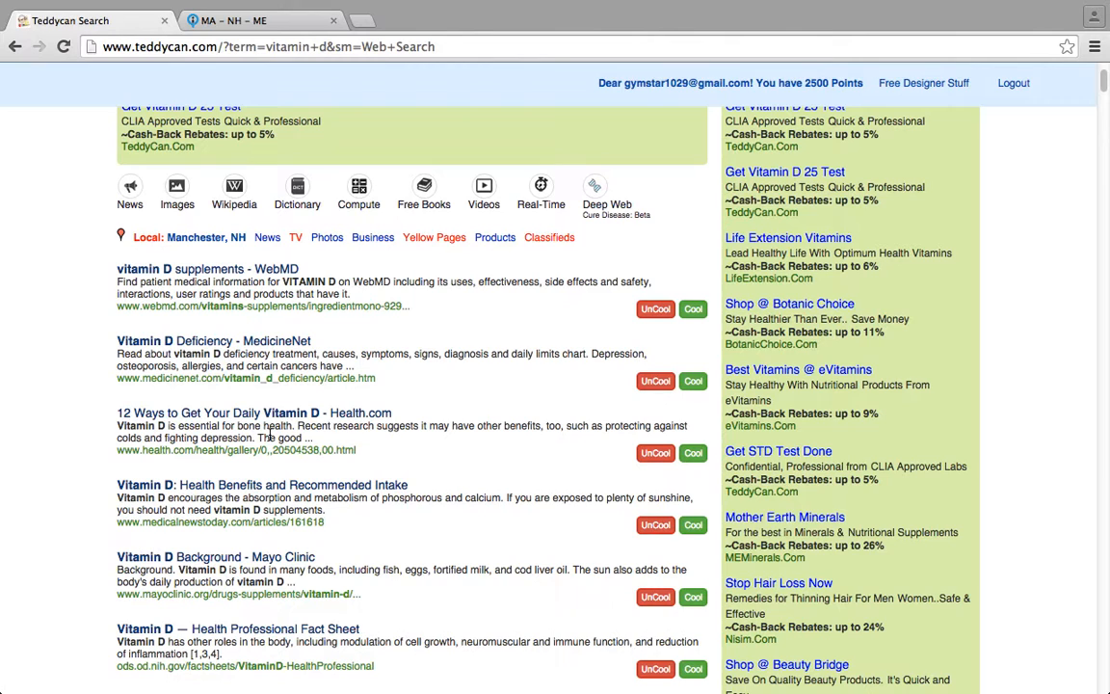
mouse_move(206, 406)
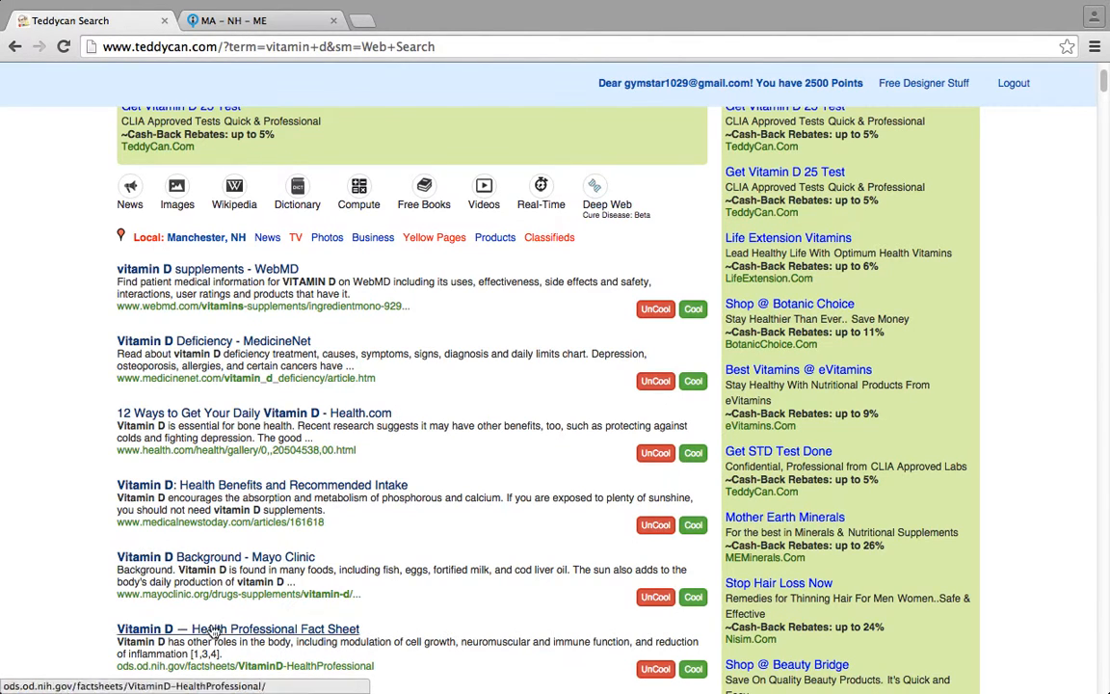
mouse_move(920, 436)
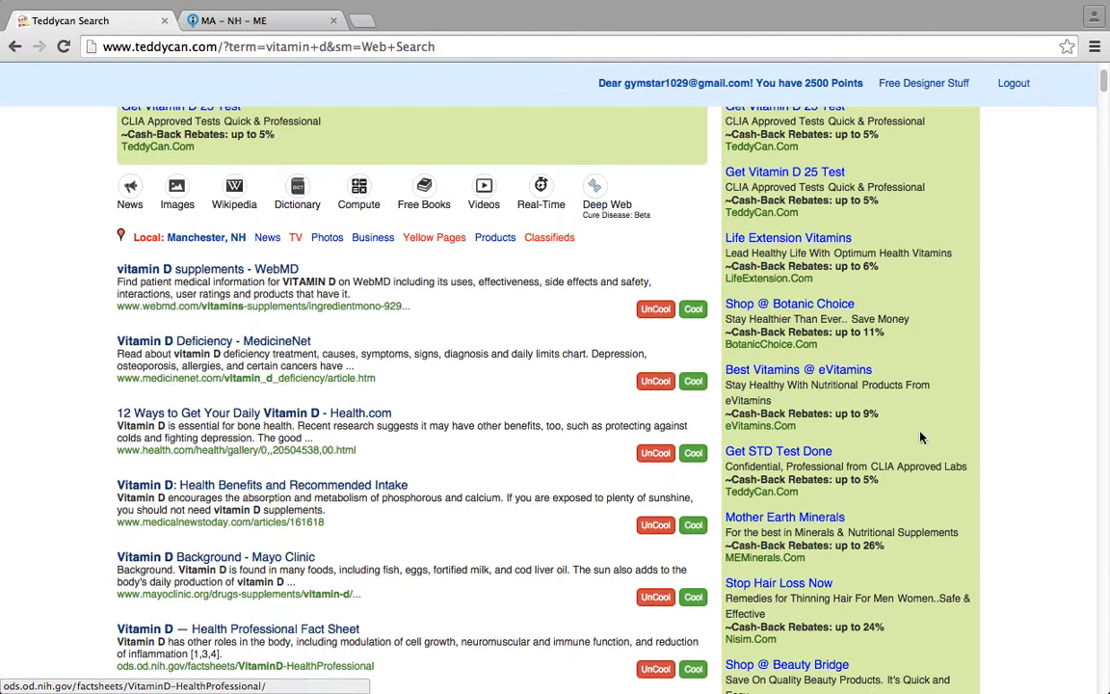
scroll(up, 3)
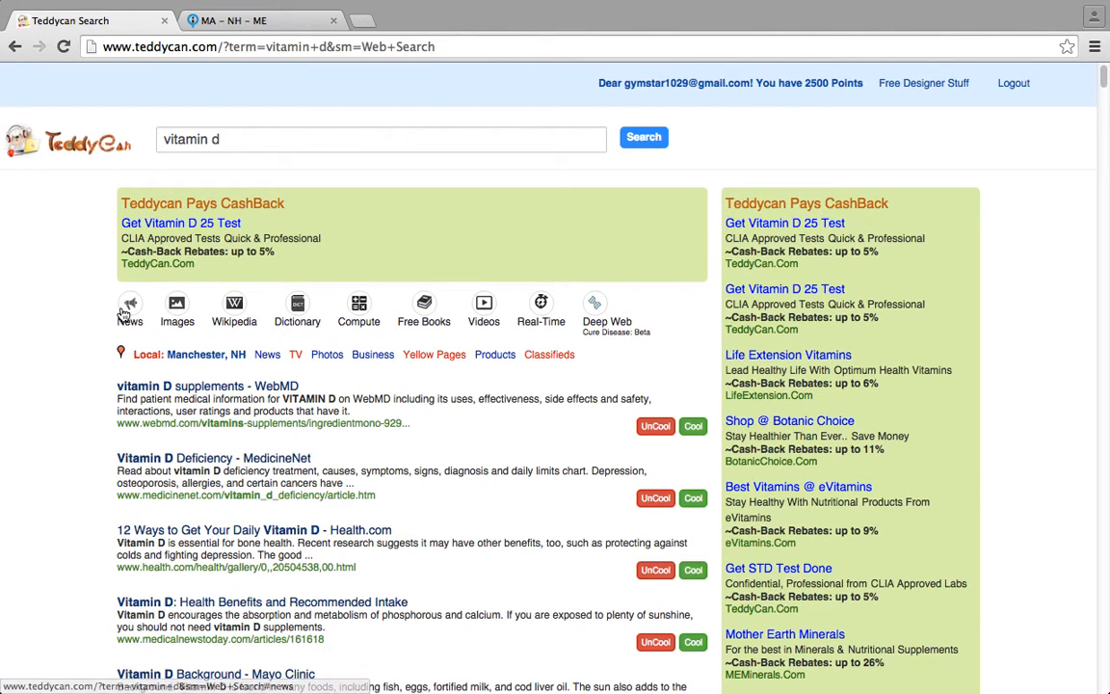
Show the News results for vitamin d, with EurekAlert! and Science Daily stories
click(129, 309)
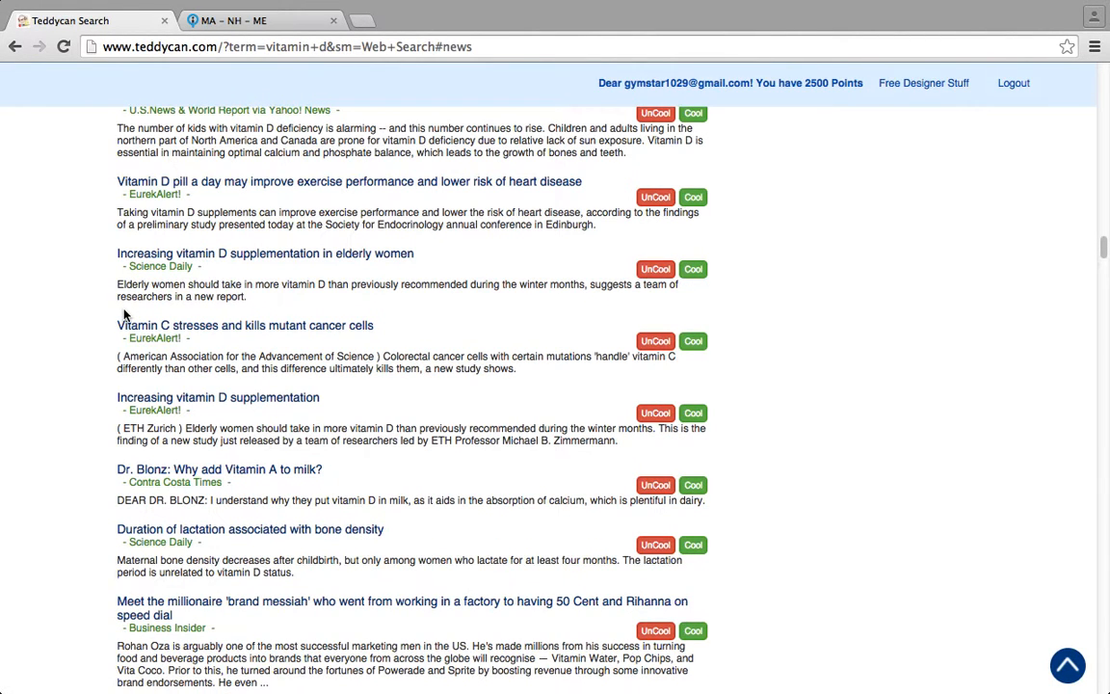
mouse_move(209, 405)
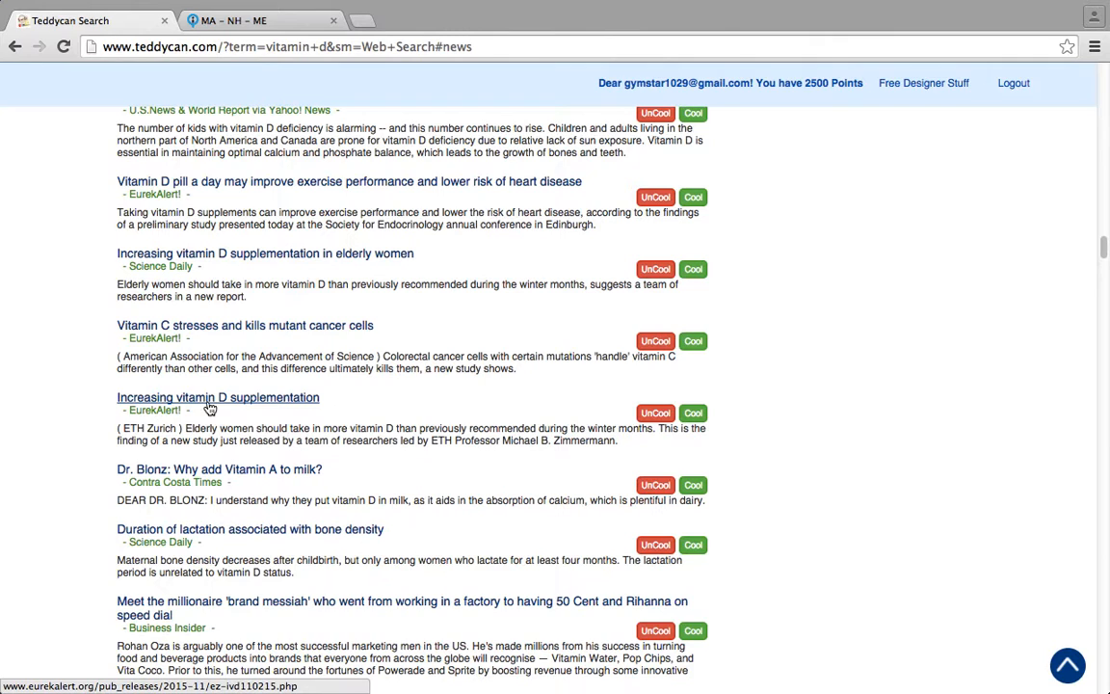
mouse_move(300, 412)
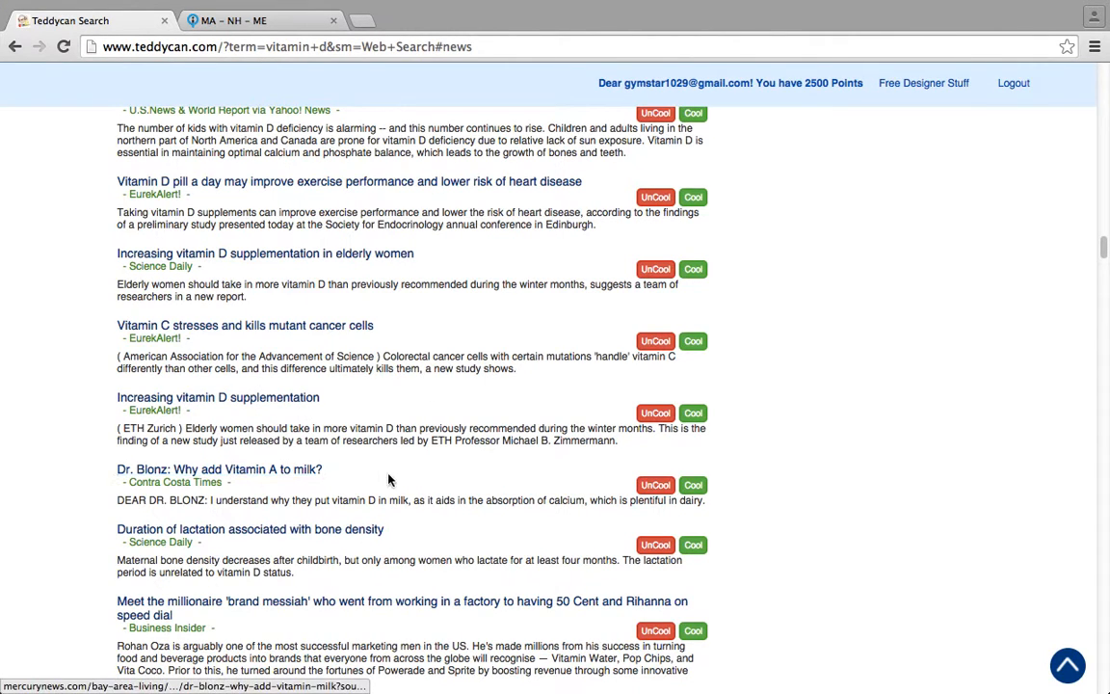
mouse_move(487, 614)
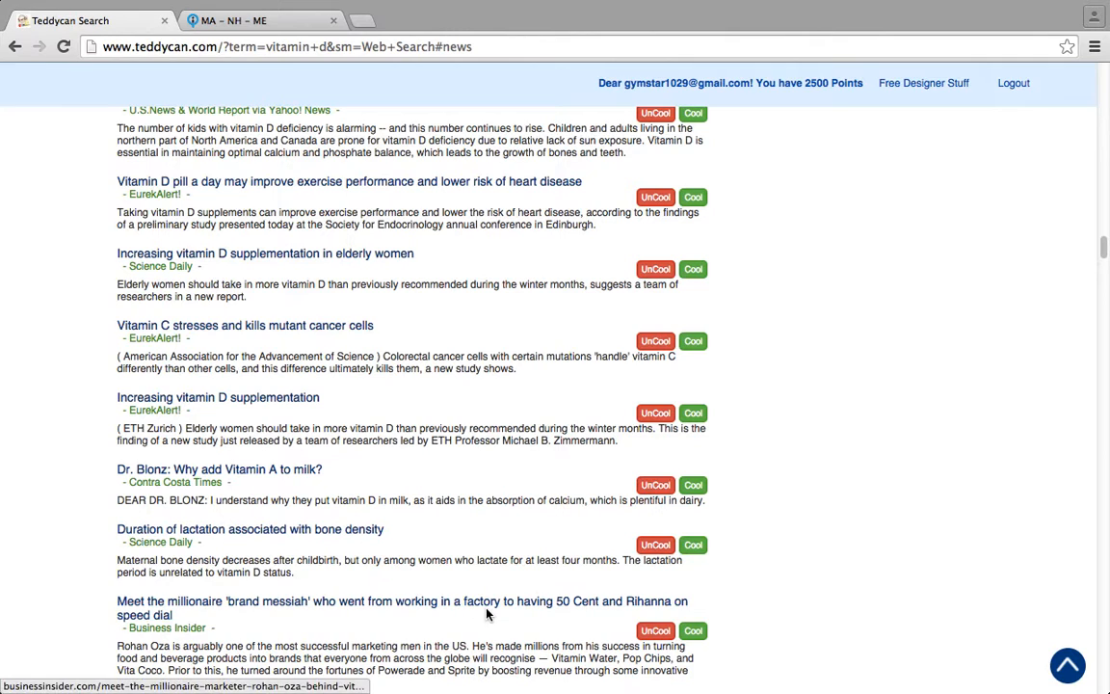
mouse_move(711, 443)
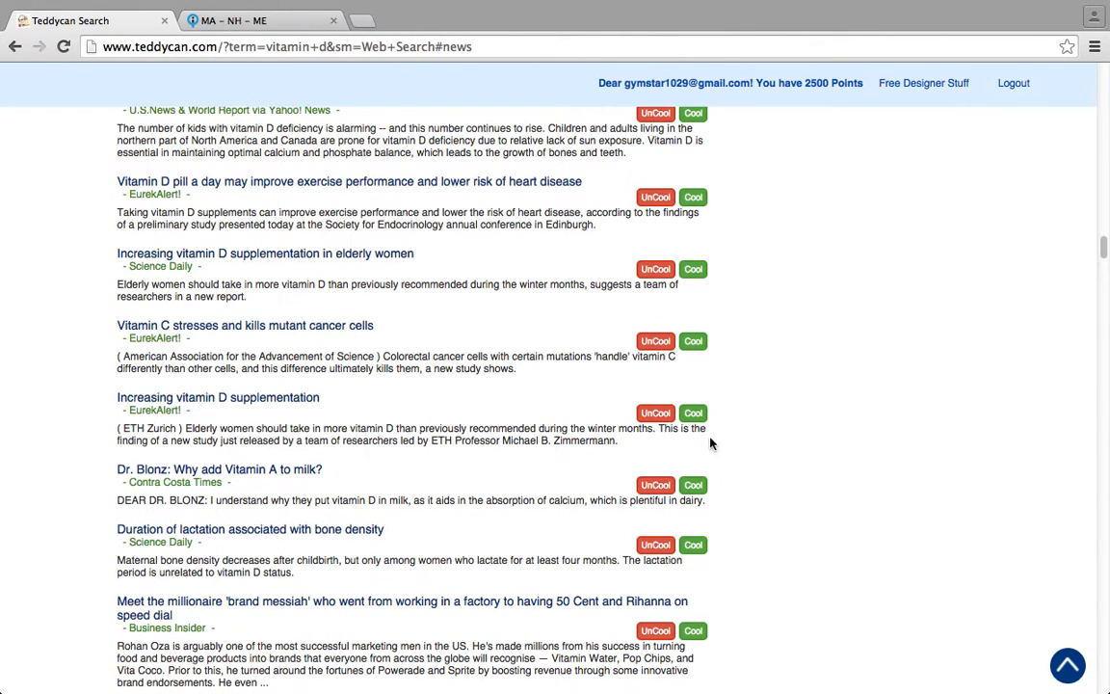
mouse_move(544, 464)
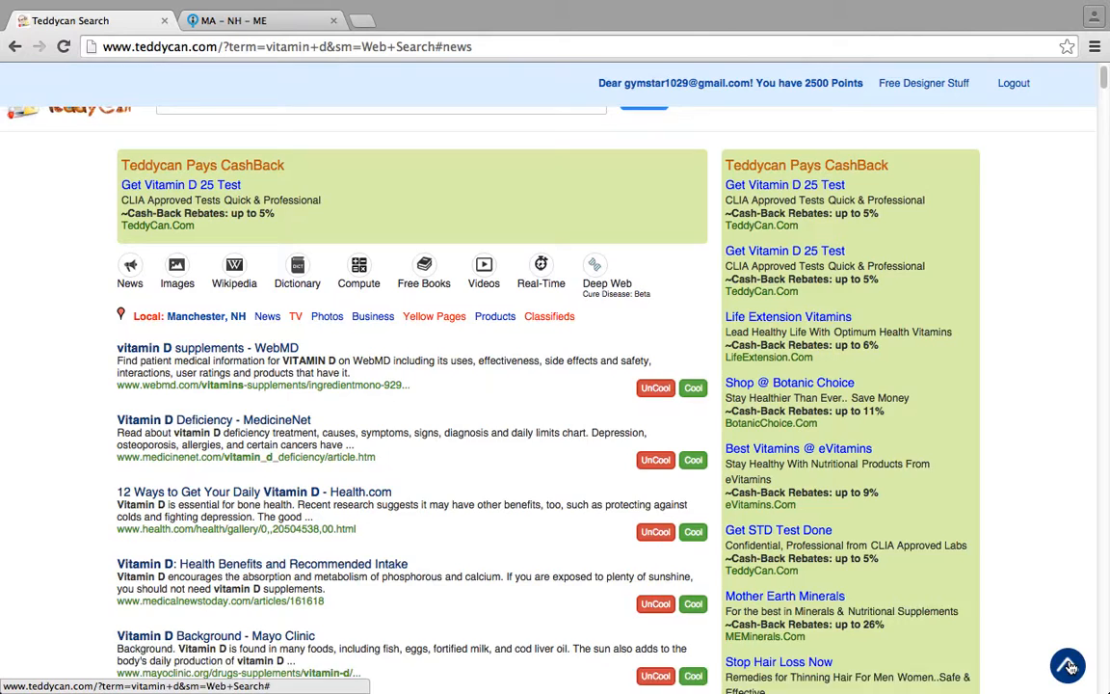
Show the vitamin D image results and scroll through the pictures
click(178, 274)
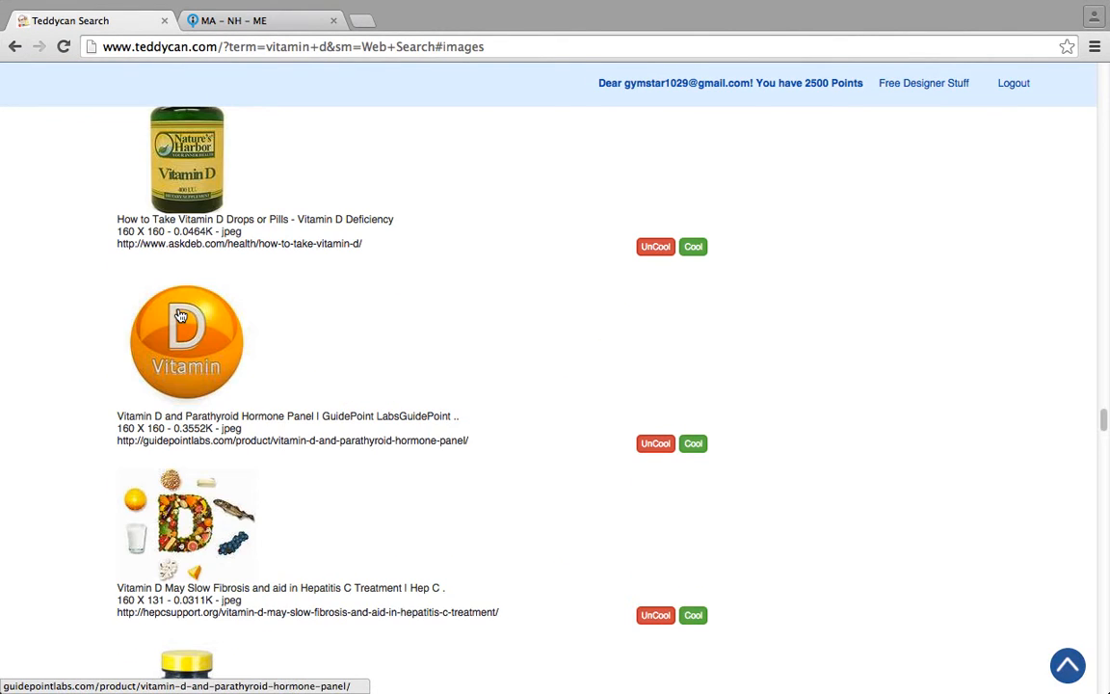
mouse_move(148, 440)
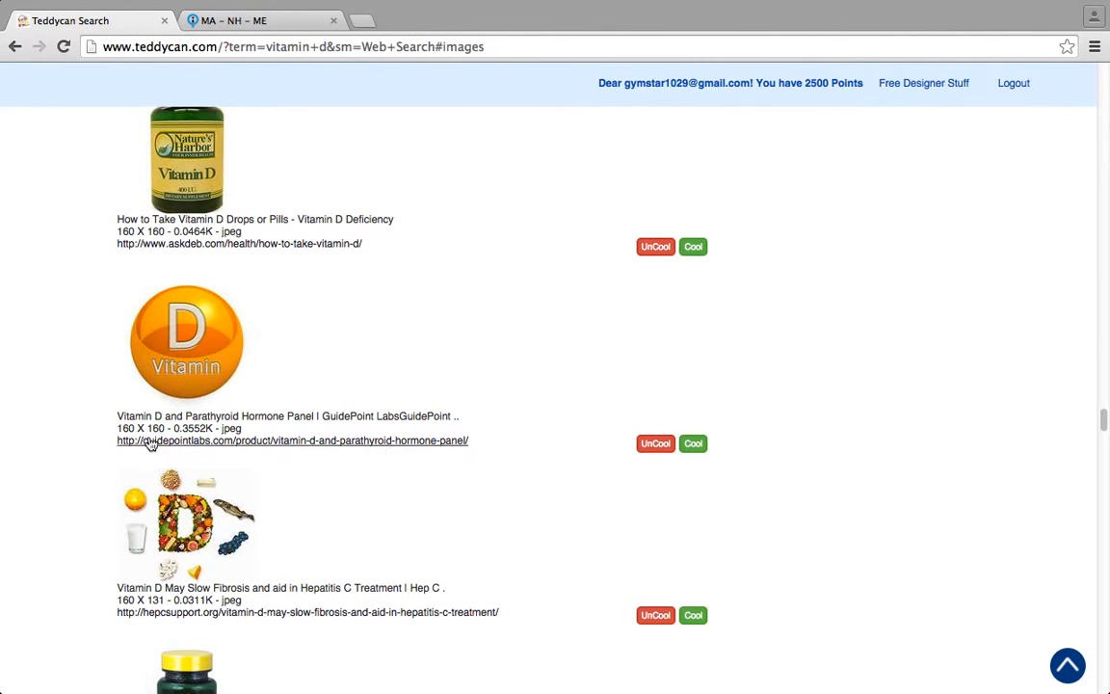
mouse_move(39, 374)
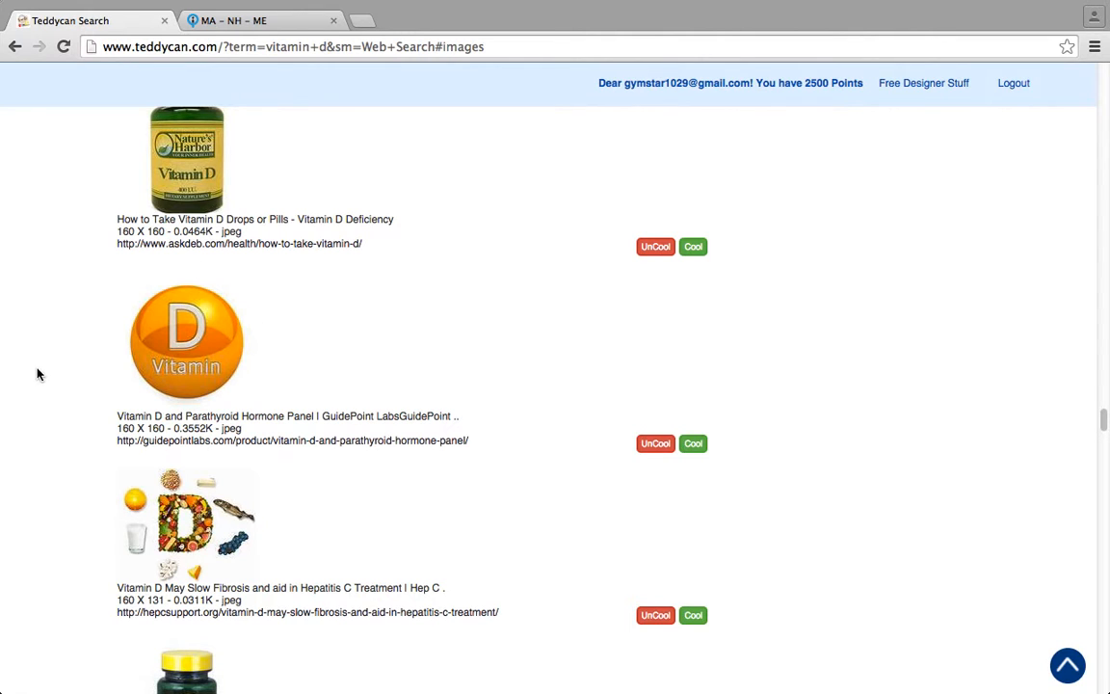
mouse_move(983, 206)
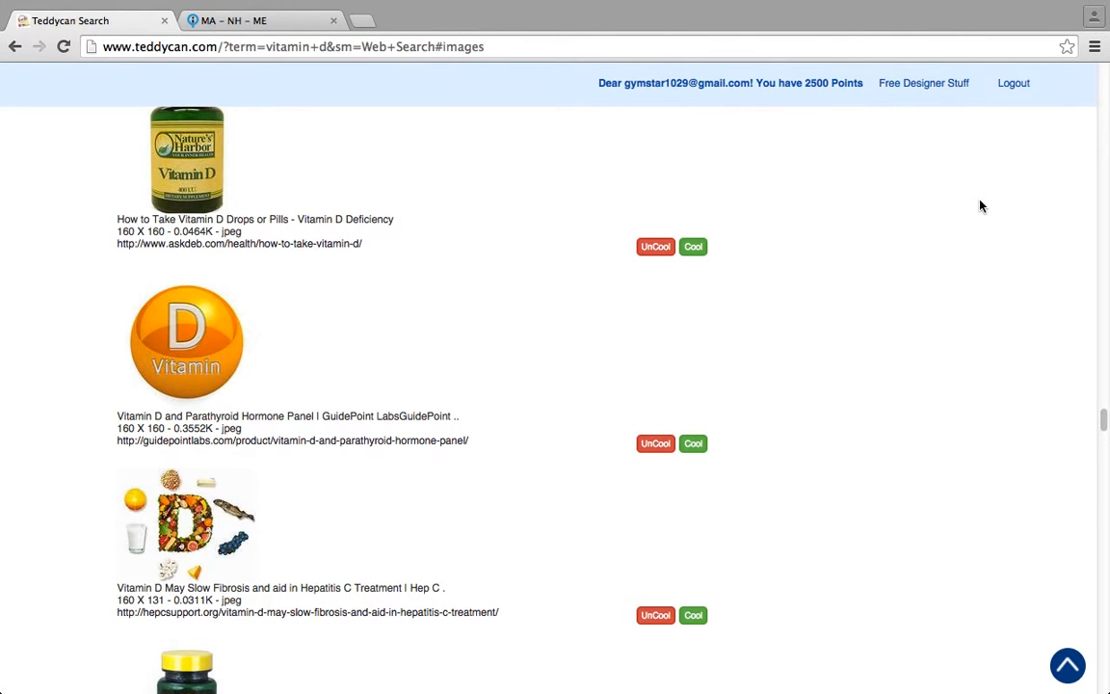
scroll(down, 3)
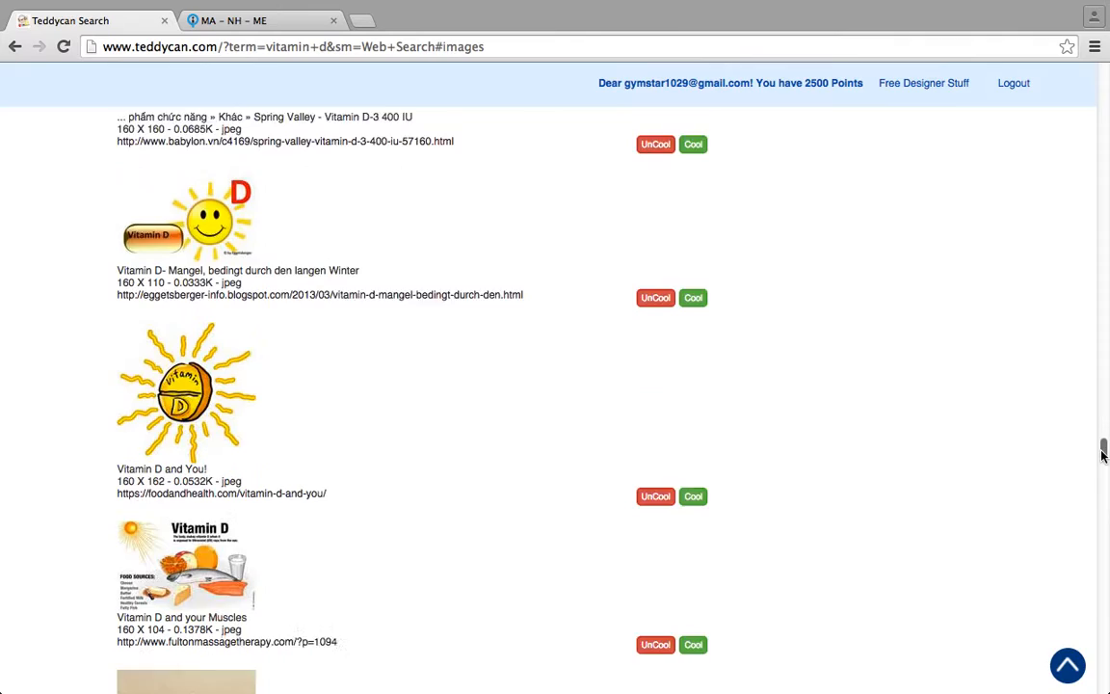
scroll(down, 3)
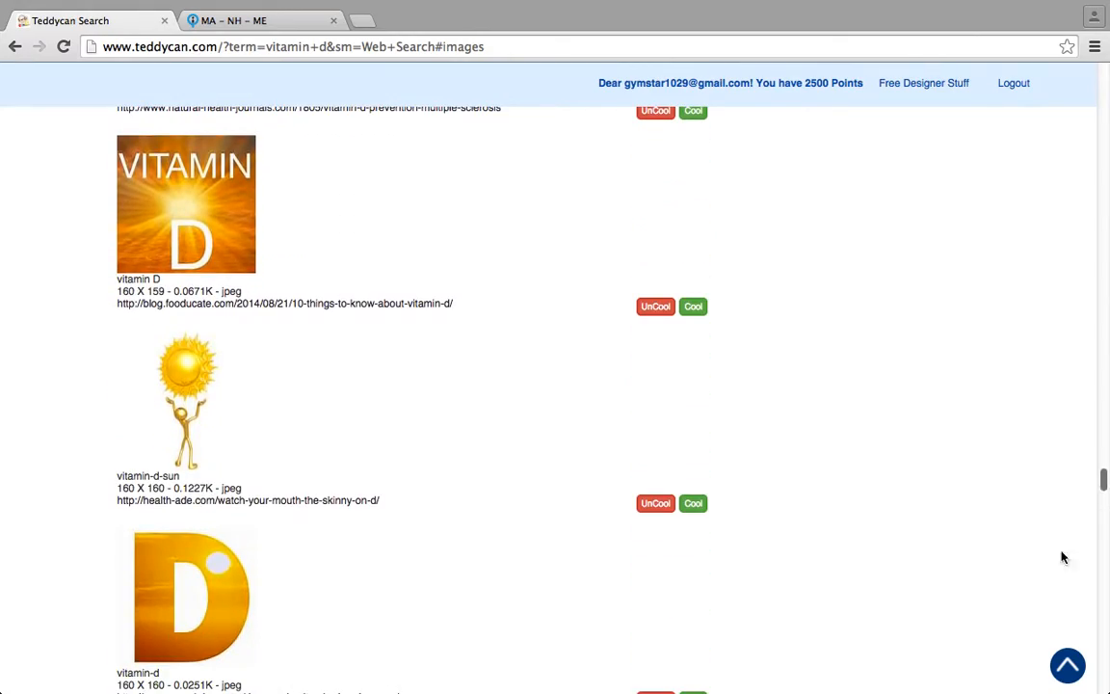
mouse_move(1067, 665)
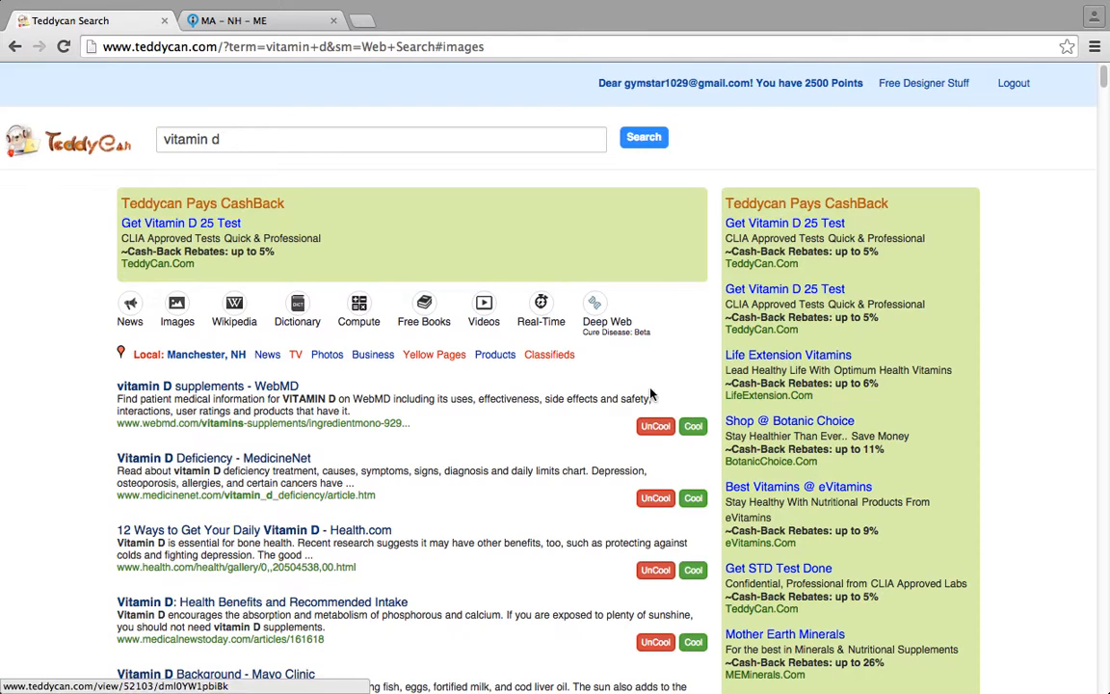
mouse_move(296, 321)
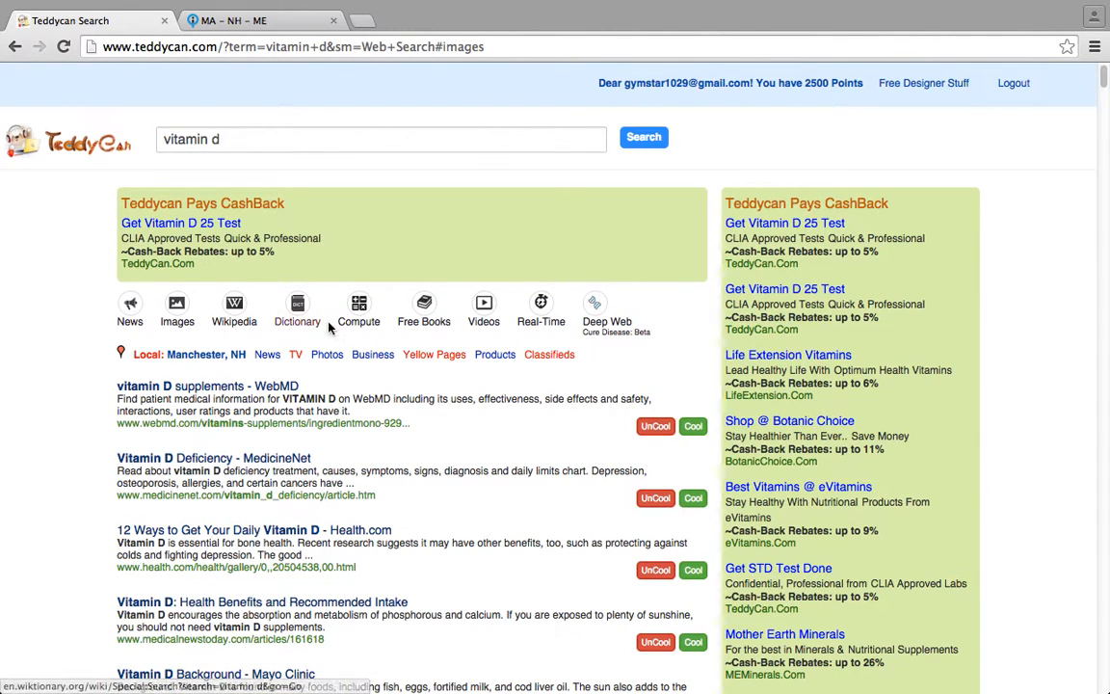
mouse_move(424, 382)
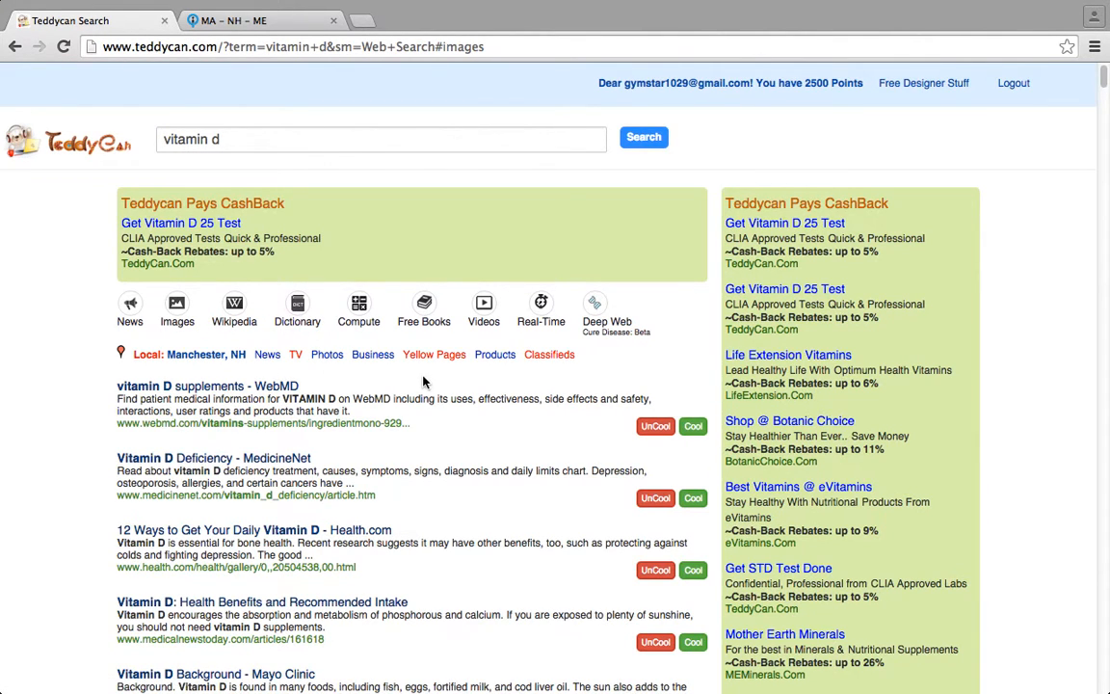
mouse_move(424, 307)
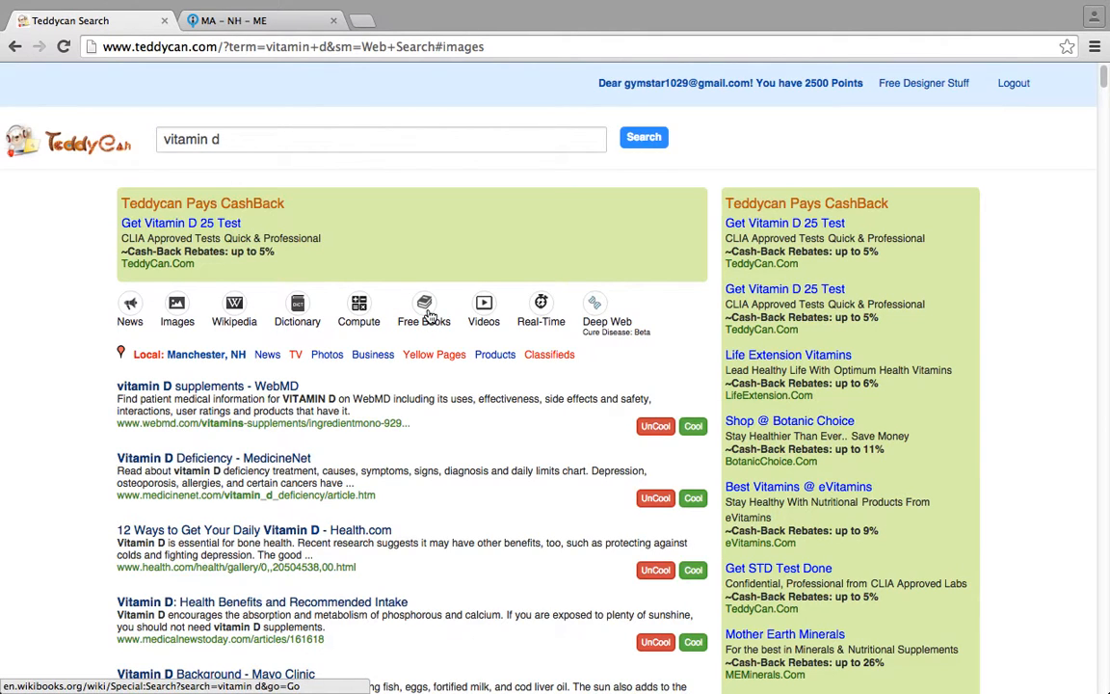
mouse_move(484, 307)
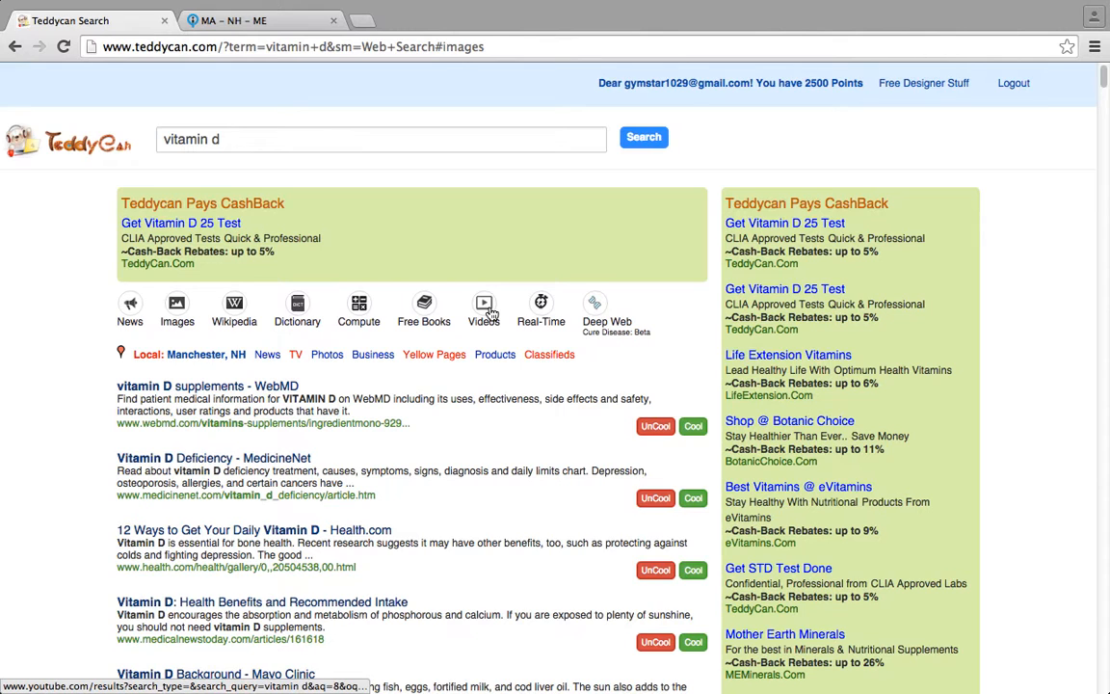
click(483, 303)
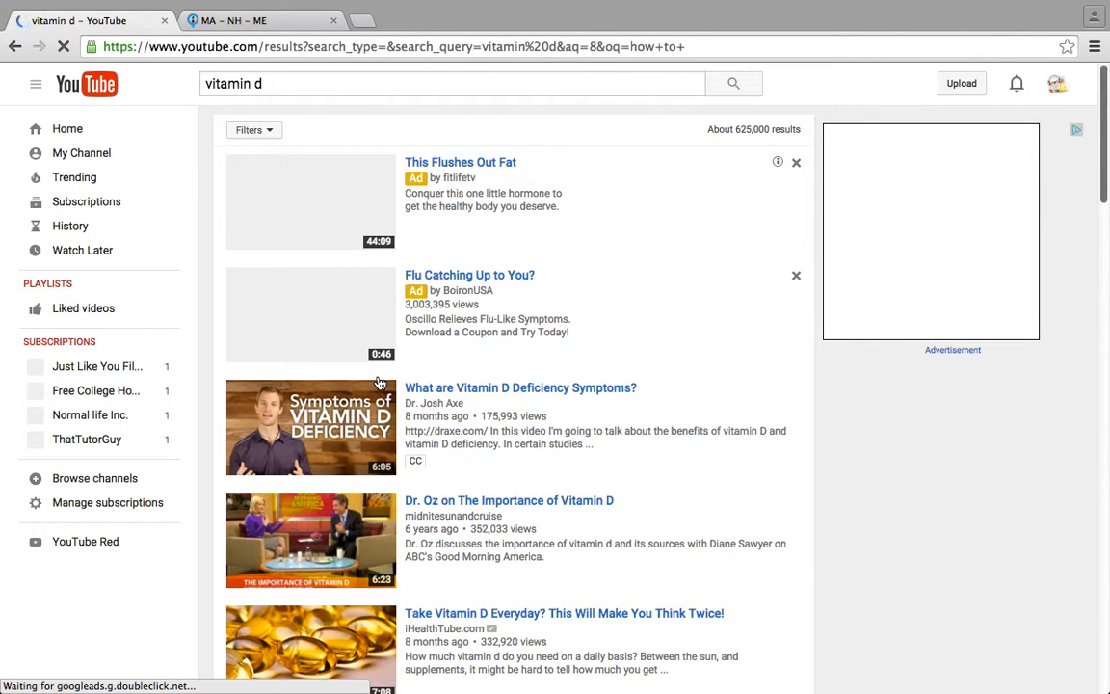
mouse_move(314, 279)
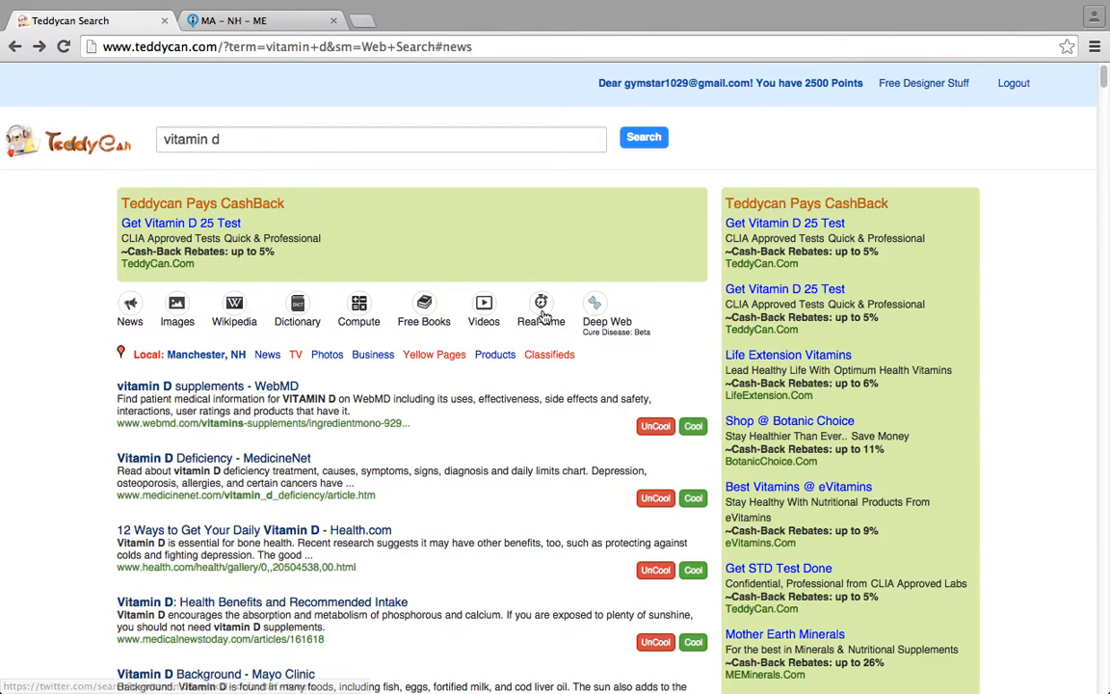
Scroll the live vitamin d tweets, then show the ScienceDaily Deep Web research results
click(540, 309)
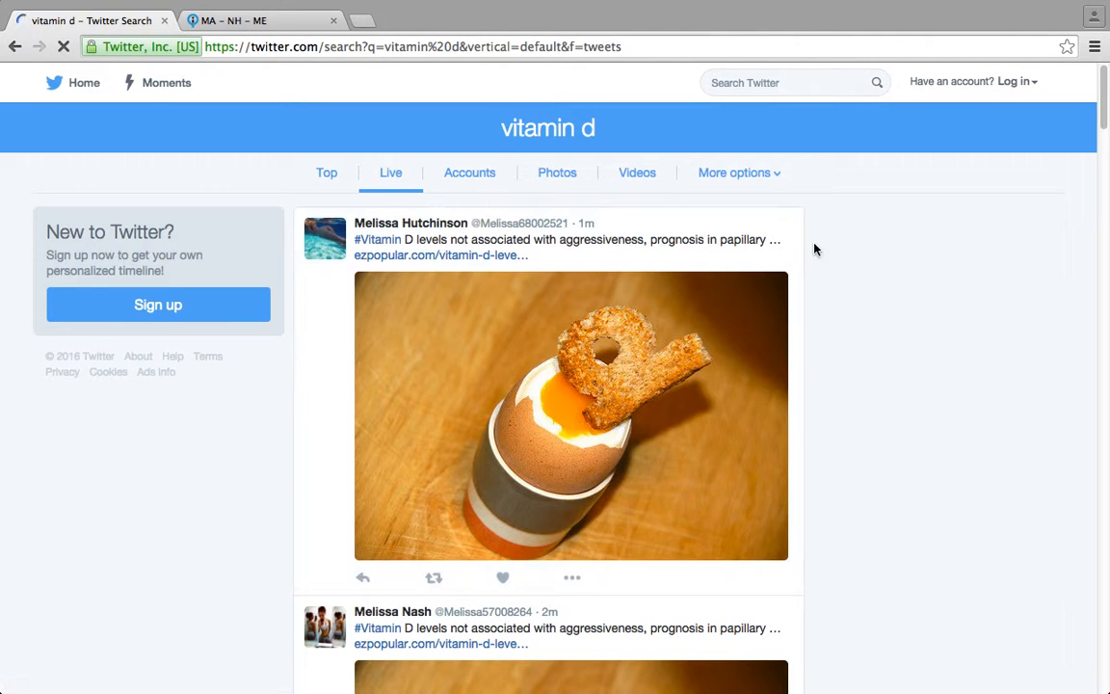
scroll(down, 3)
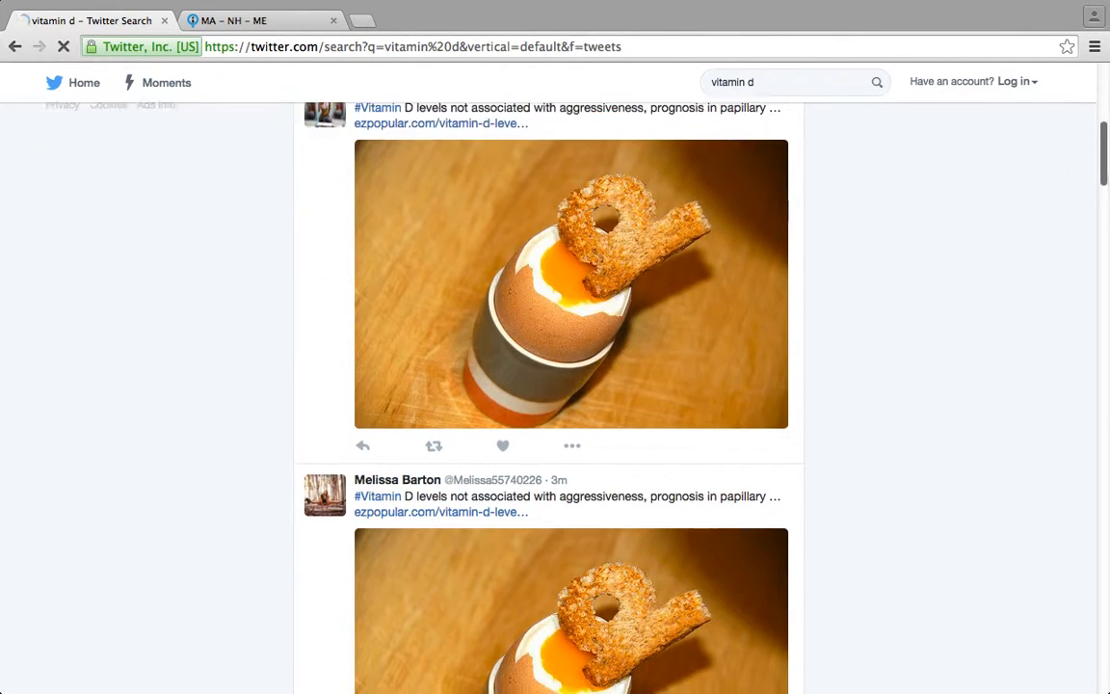
scroll(up, 3)
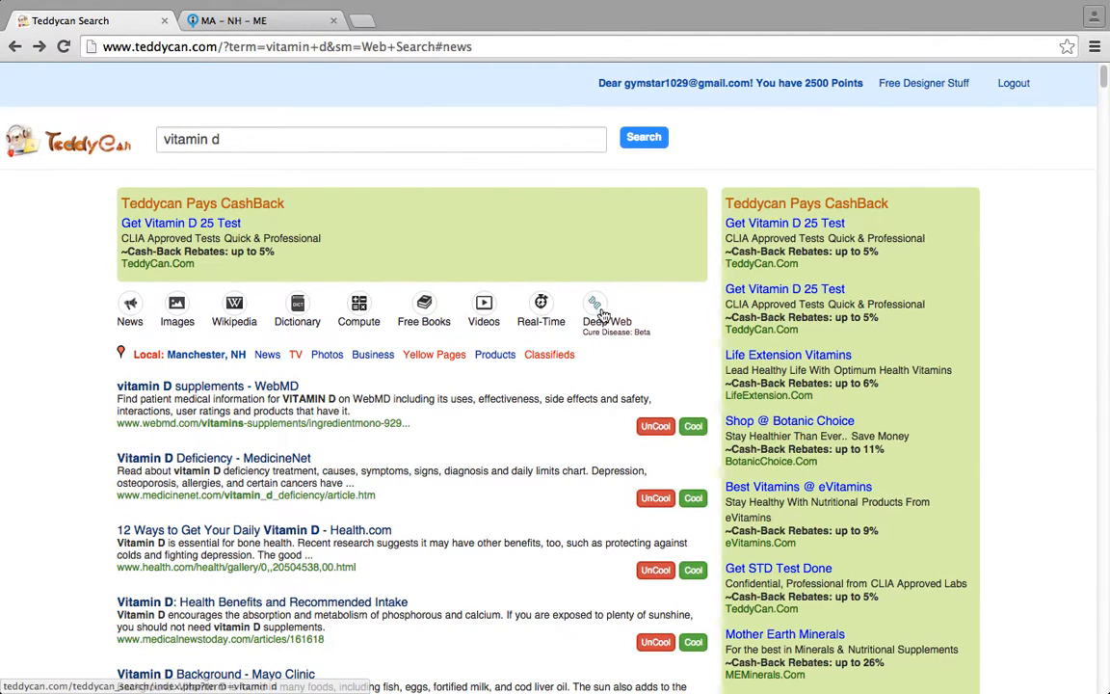
click(595, 311)
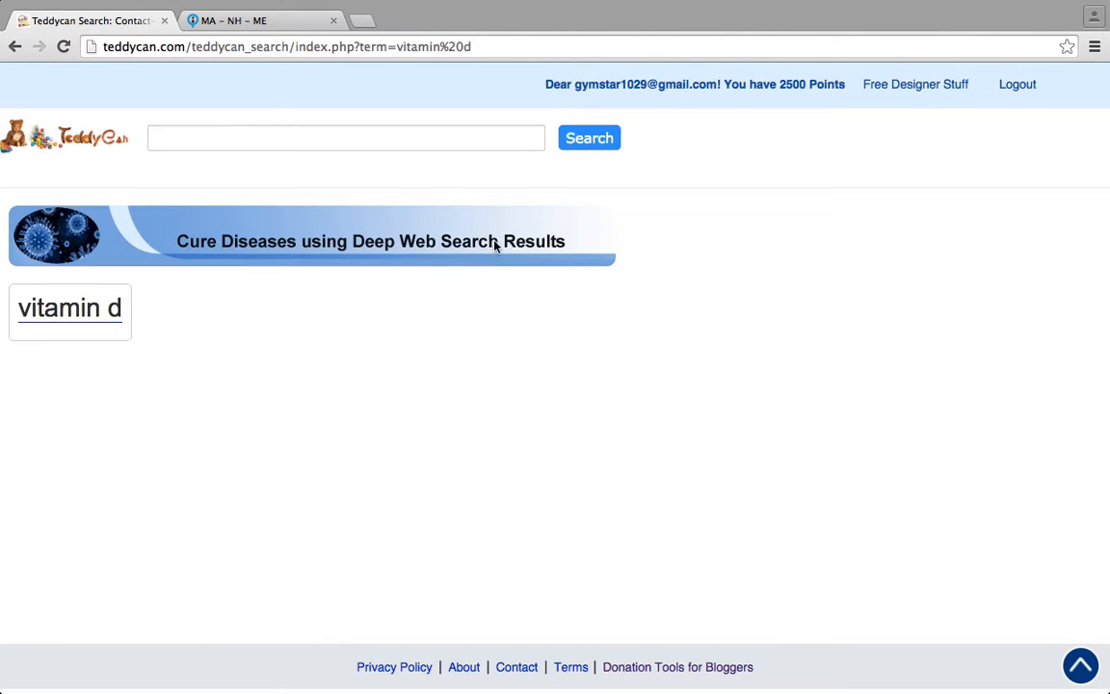
click(589, 137)
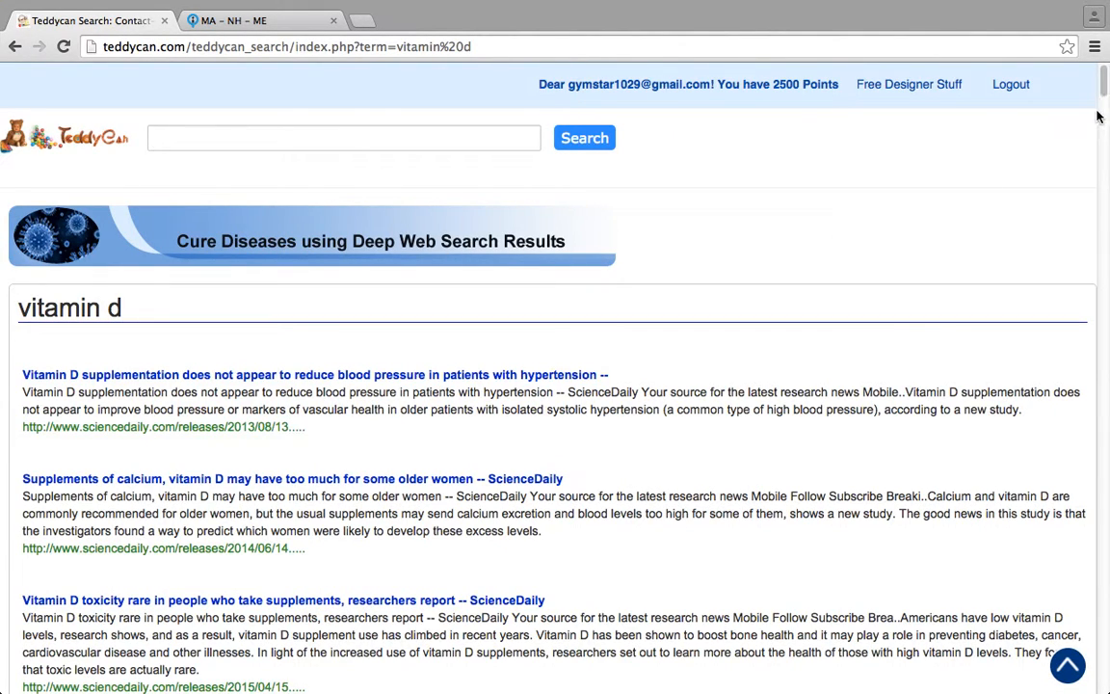